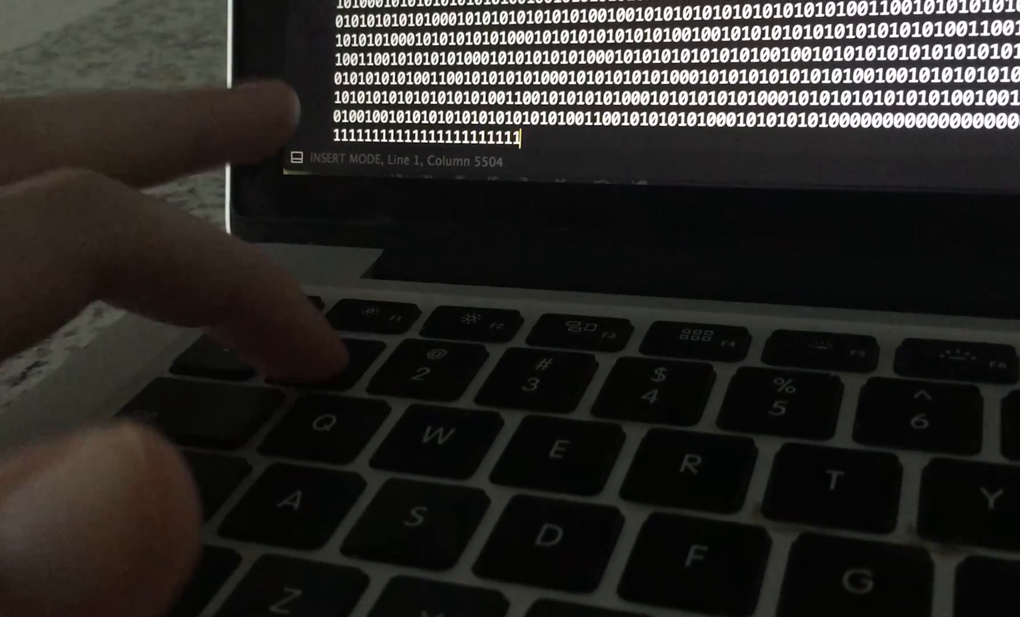
Step: Save the source, then run webpack app.js build.js in Terminal to produce build.js
{"action": "key", "text": "cmd+s"}
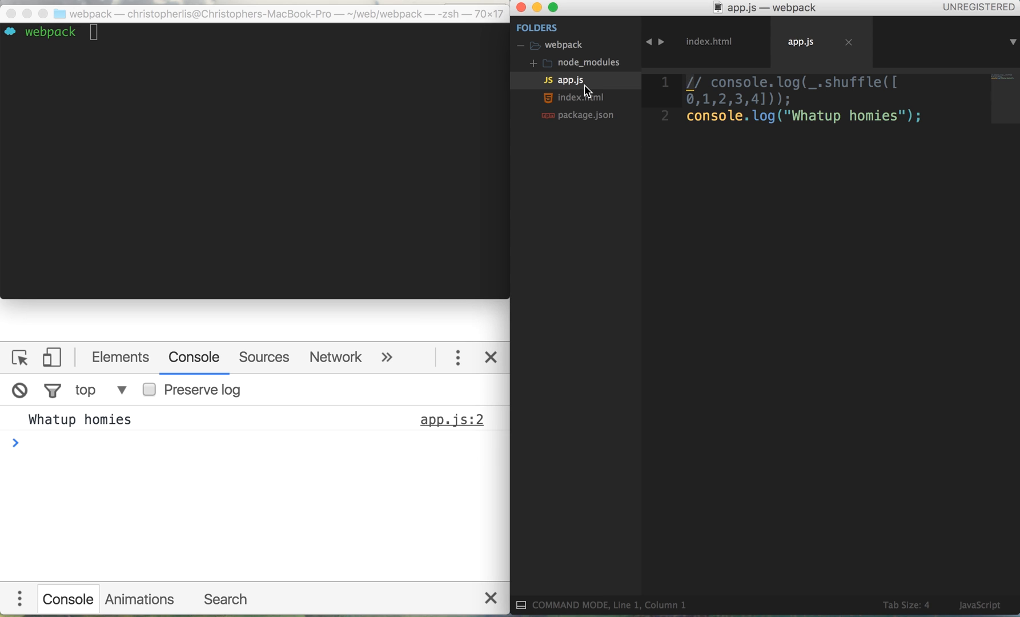
{"action": "mouse_move", "coordinate": [272, 136]}
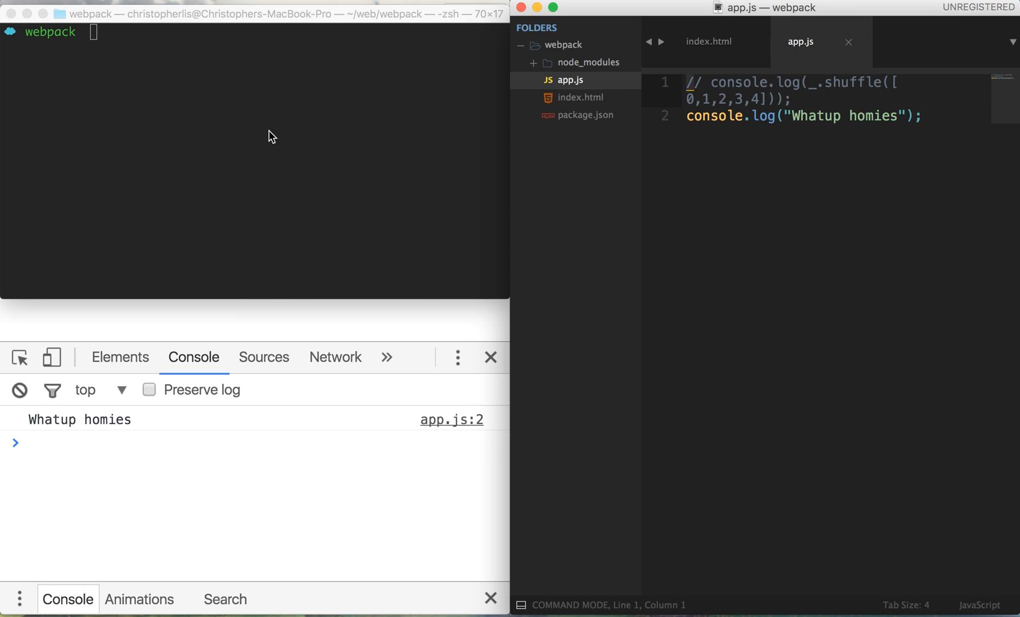
{"action": "left_click", "coordinate": [267, 131]}
{"action": "type", "text": "webpack"}
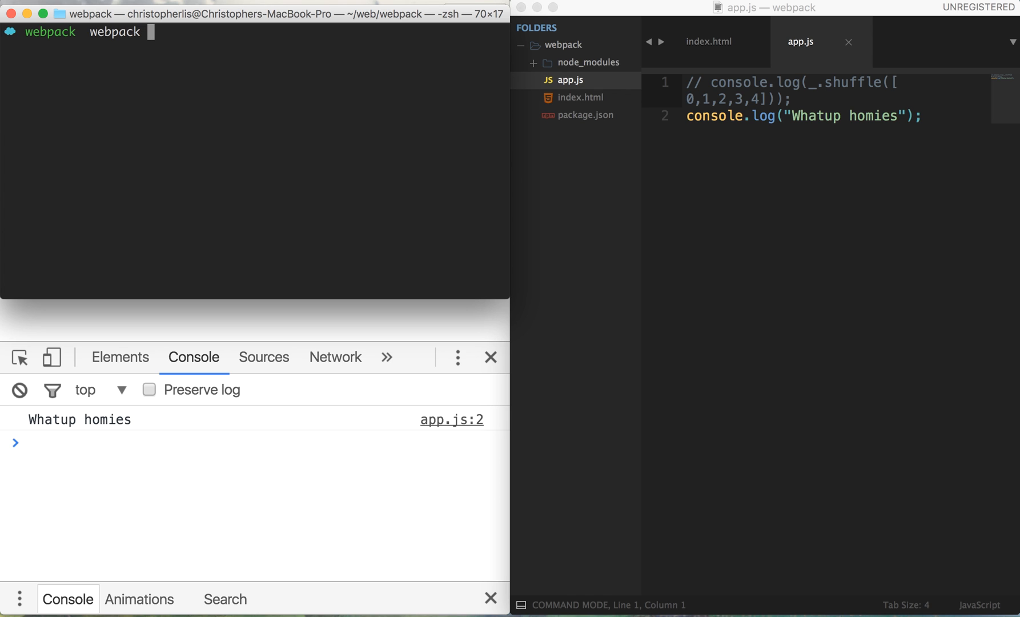
{"action": "type", "text": "app.js"}
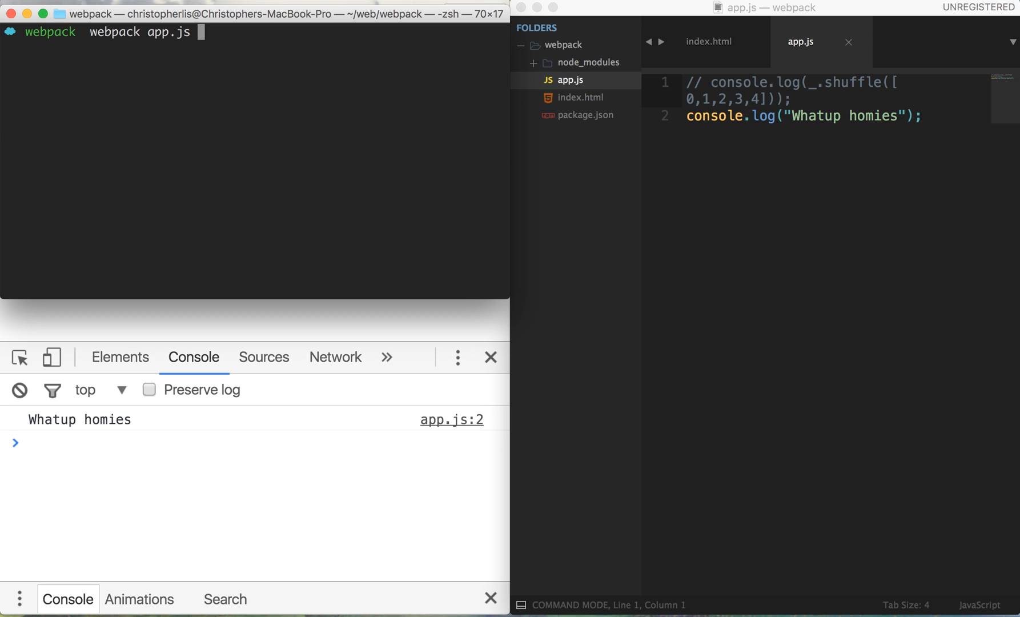
{"action": "type", "text": "build.js"}
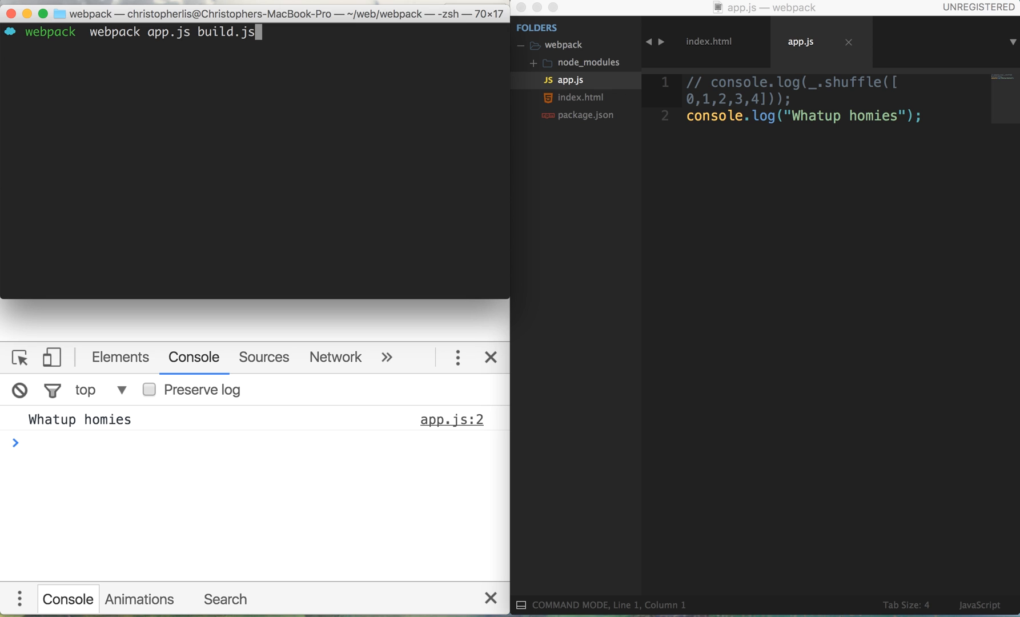
{"action": "key", "text": "Return"}
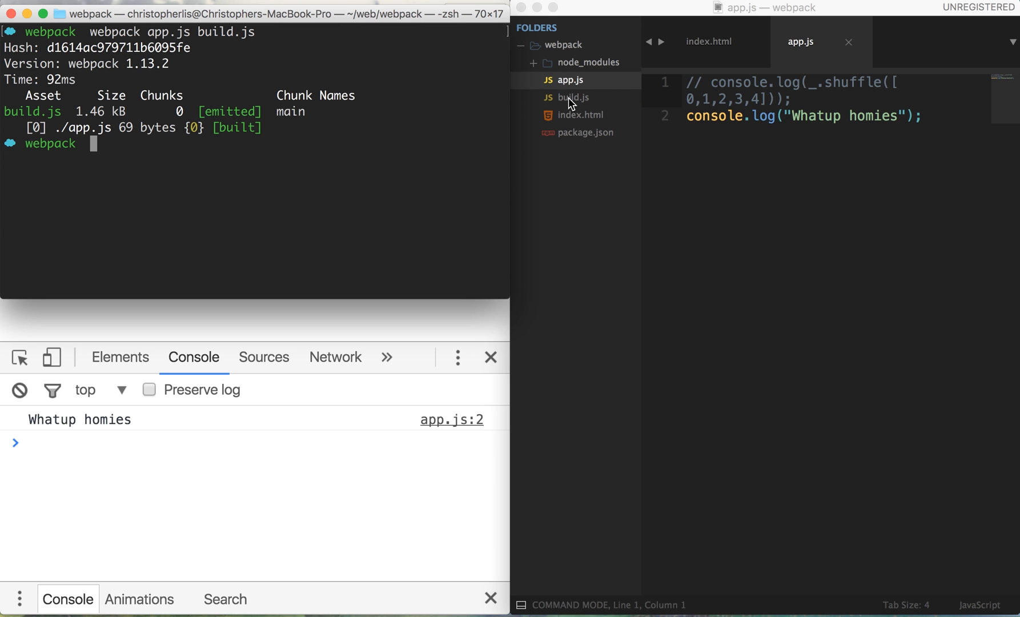
{"action": "mouse_move", "coordinate": [597, 109]}
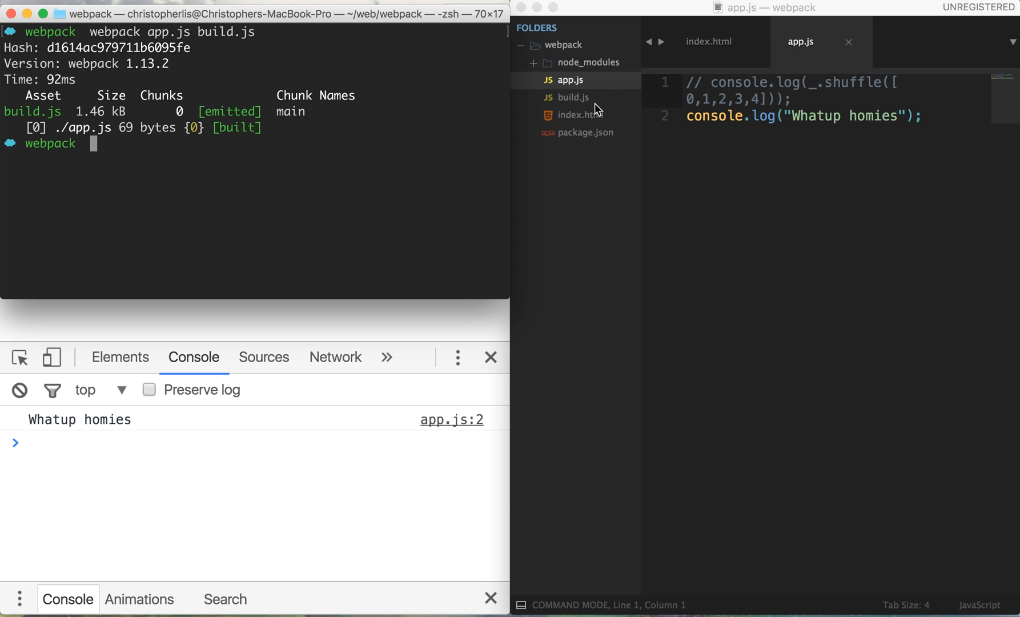
Step: Inspect the compiled build.js module wrapper, comparing it against the app.js source
{"action": "left_click", "coordinate": [572, 97]}
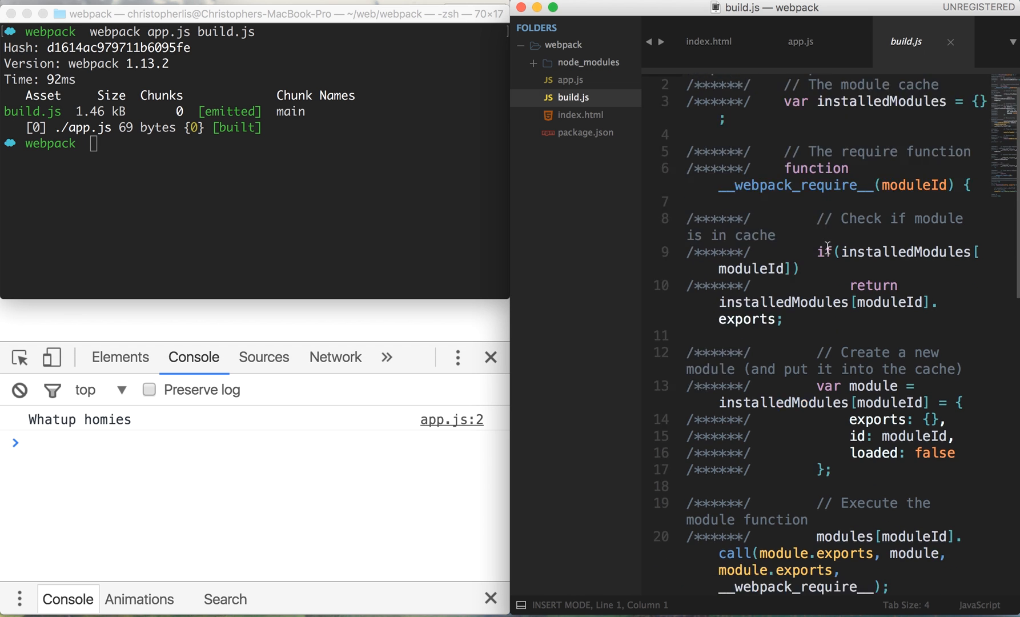
{"action": "scroll", "scroll_direction": "down", "scroll_amount": 3}
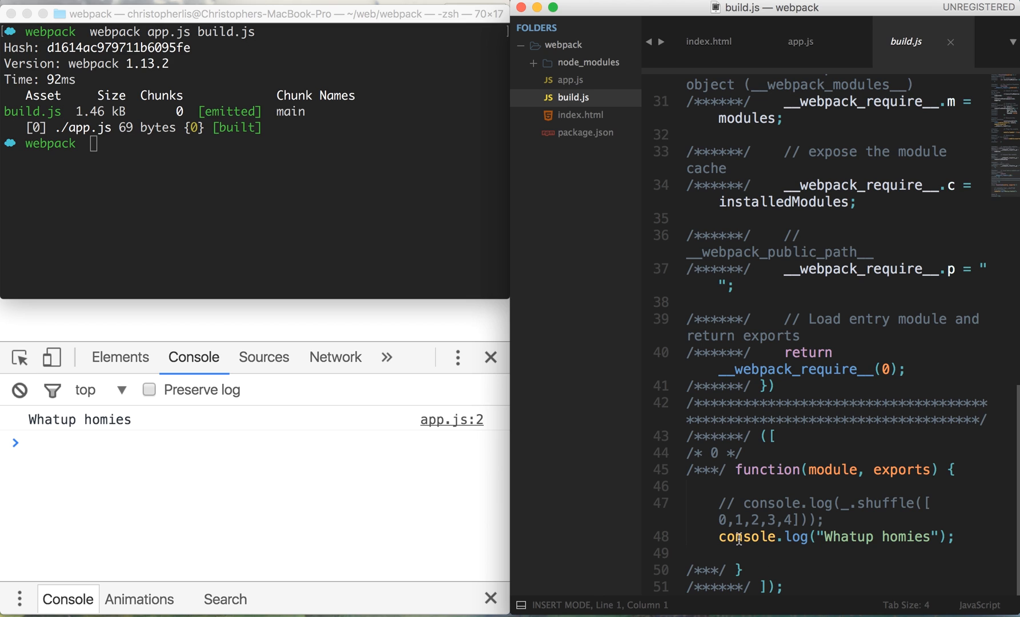
{"action": "left_click", "coordinate": [801, 42]}
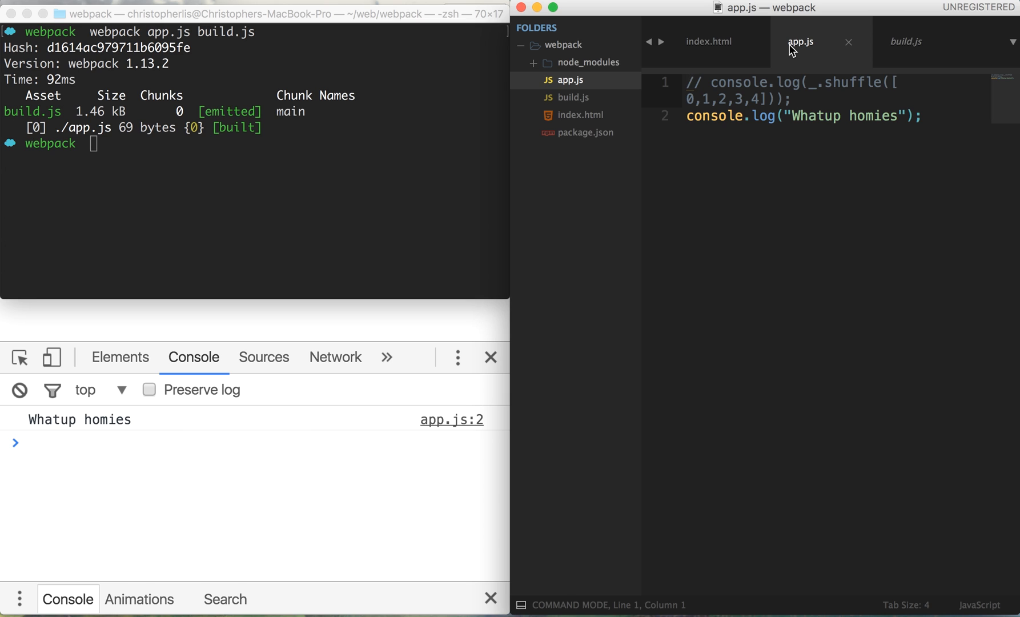
{"action": "mouse_move", "coordinate": [779, 71]}
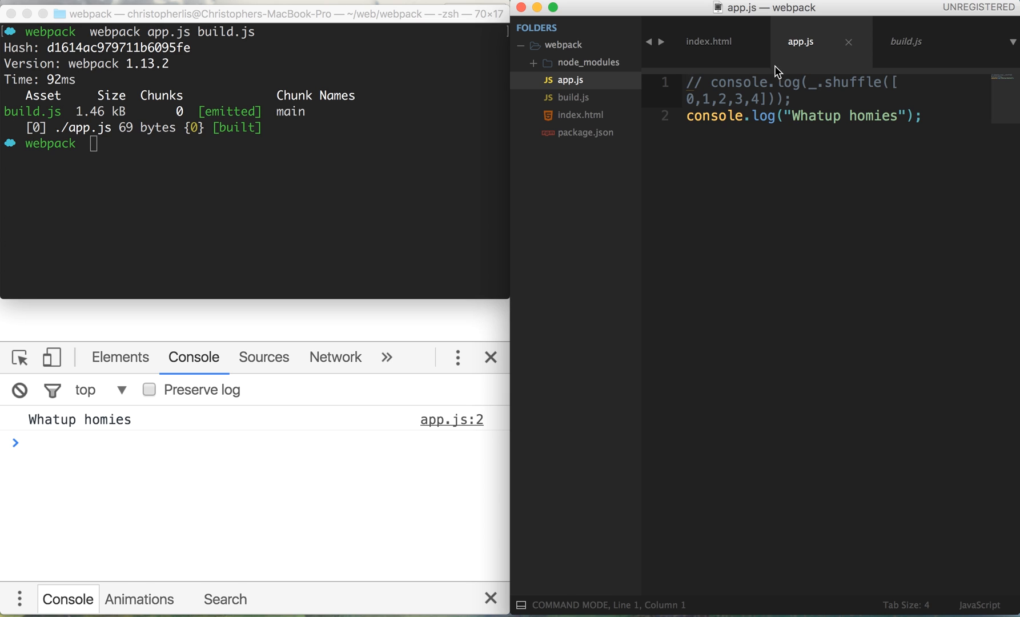
{"action": "left_click", "coordinate": [905, 42]}
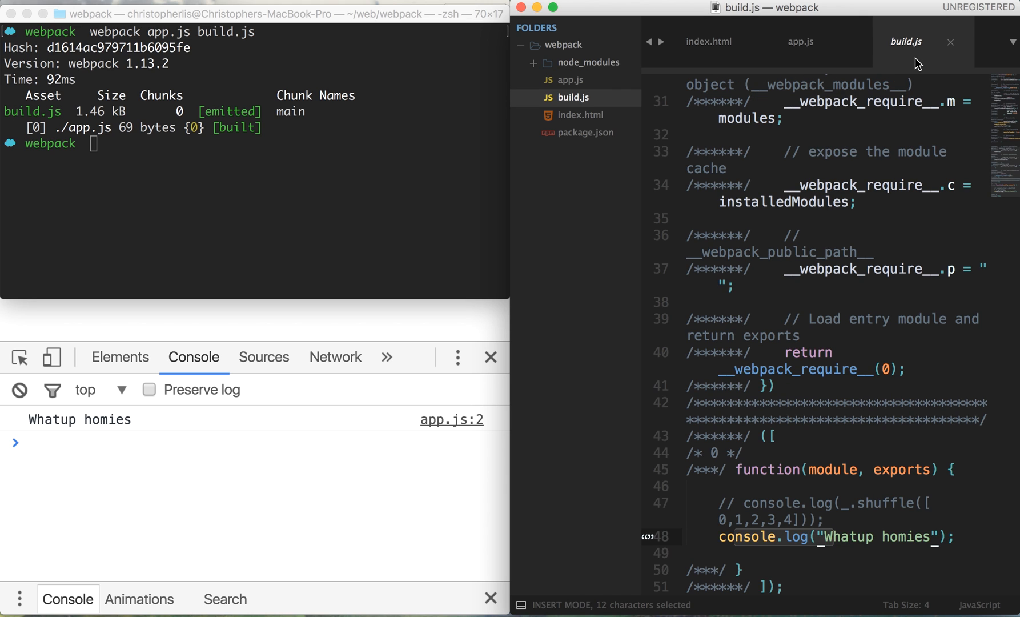
{"action": "mouse_move", "coordinate": [855, 57]}
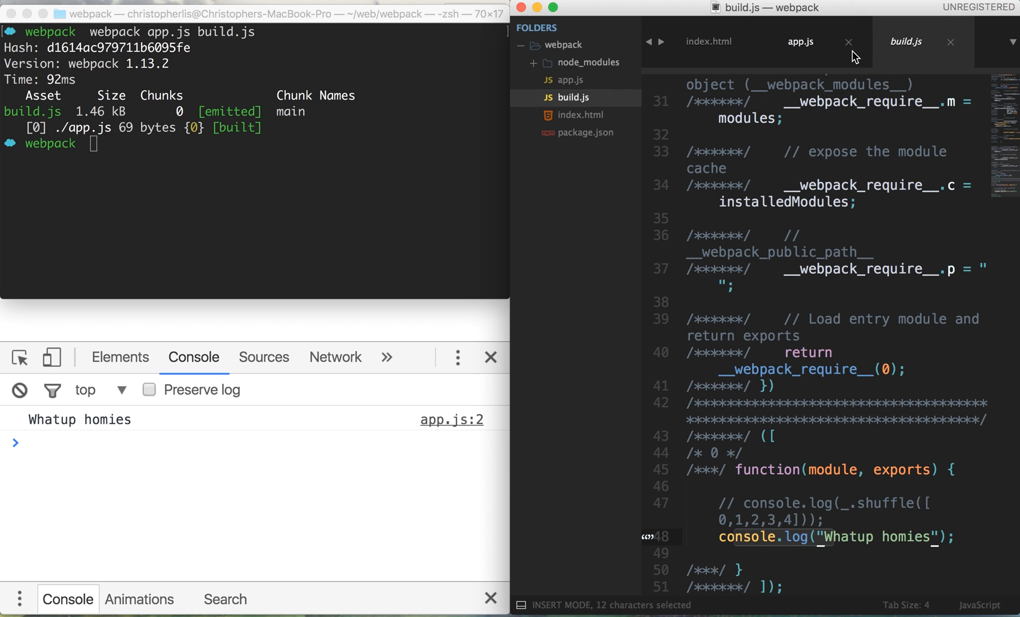
{"action": "left_click", "coordinate": [800, 41]}
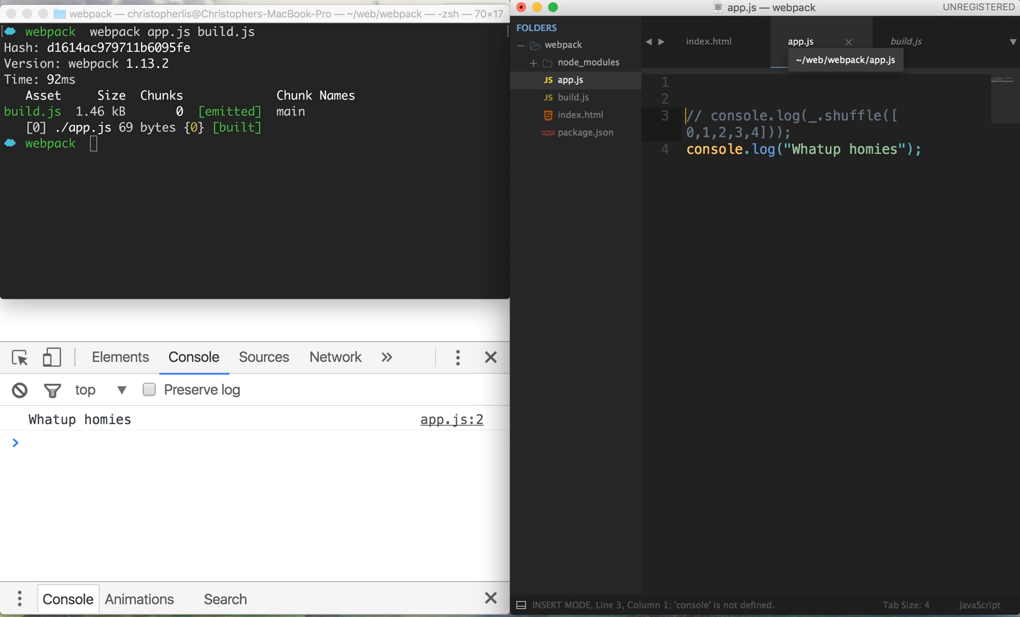
Step: Add var _ = require('underscore'); as the first line of app.js
{"action": "type", "text": "require"}
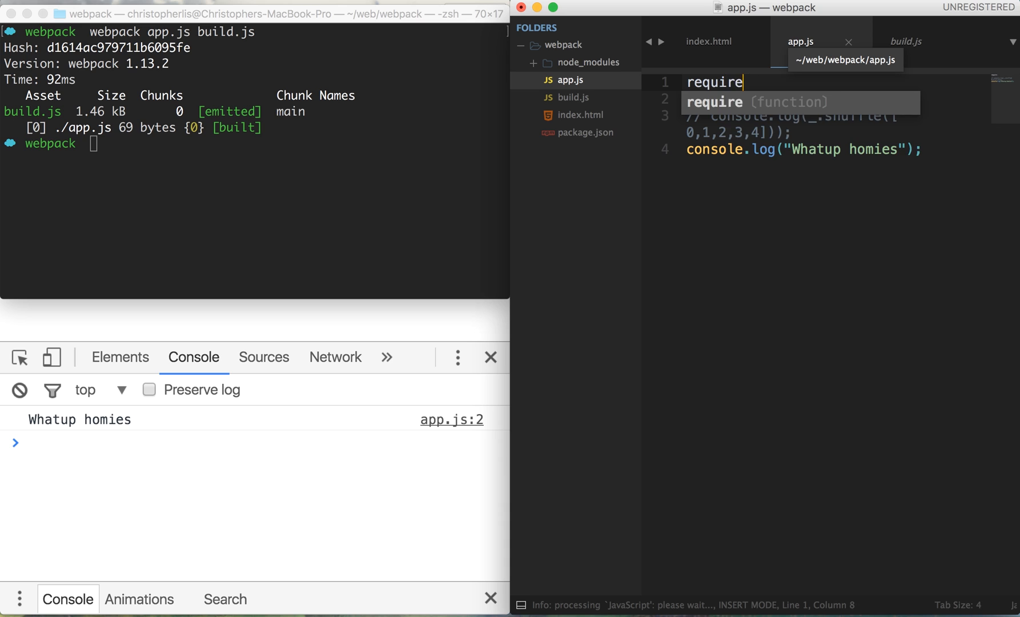
{"action": "type", "text": "('underscore')"}
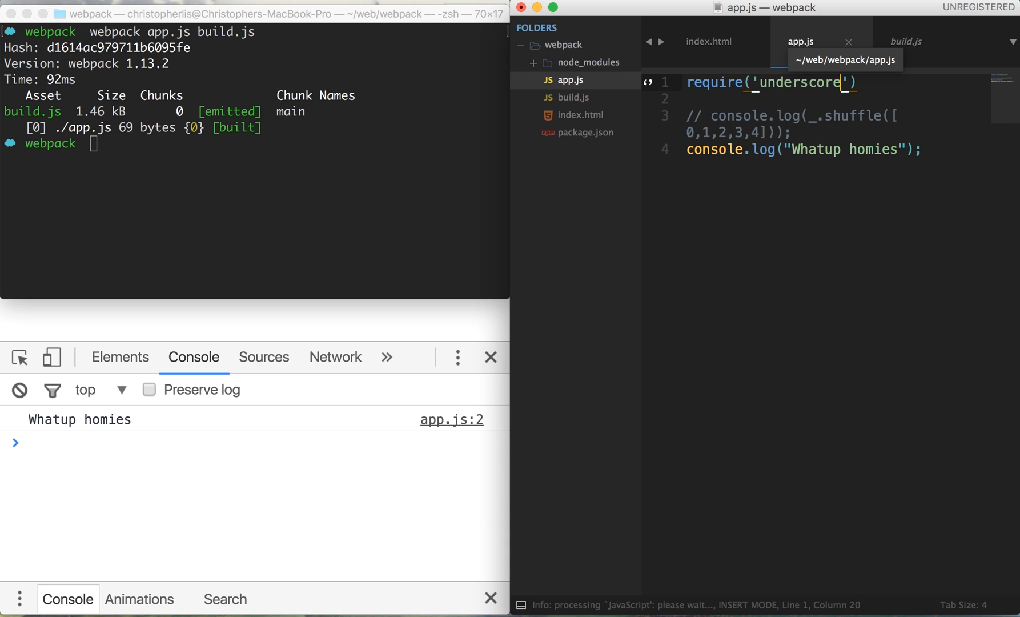
{"action": "type", "text": "var"}
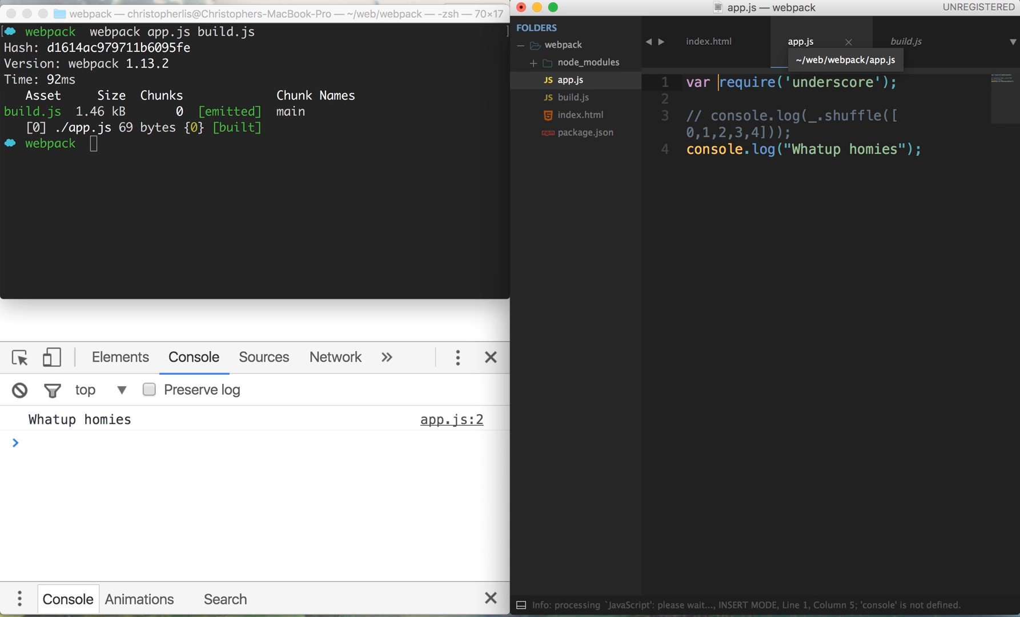
{"action": "type", "text": "_ ="}
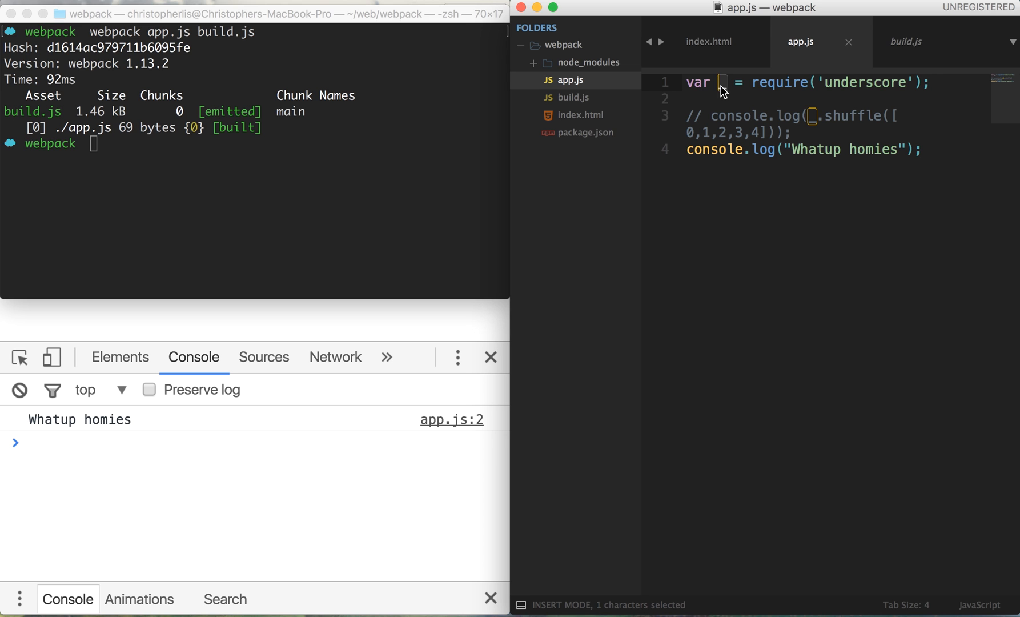
{"action": "key", "text": "cmd+tab"}
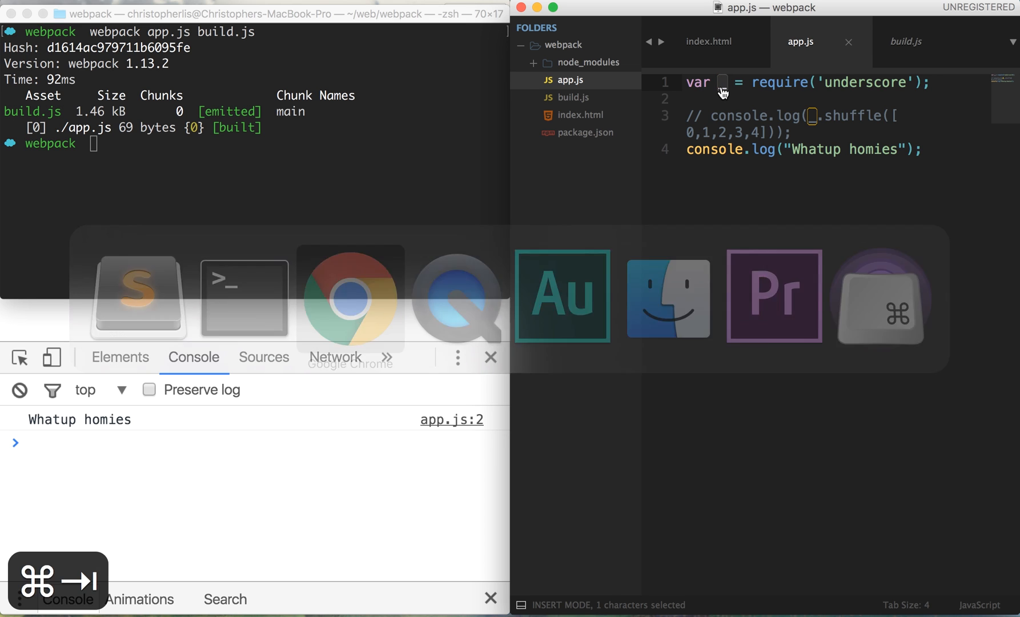
Step: Reload the page in Chrome, producing the 'require is not defined' console error
{"action": "key", "text": "cmd+r"}
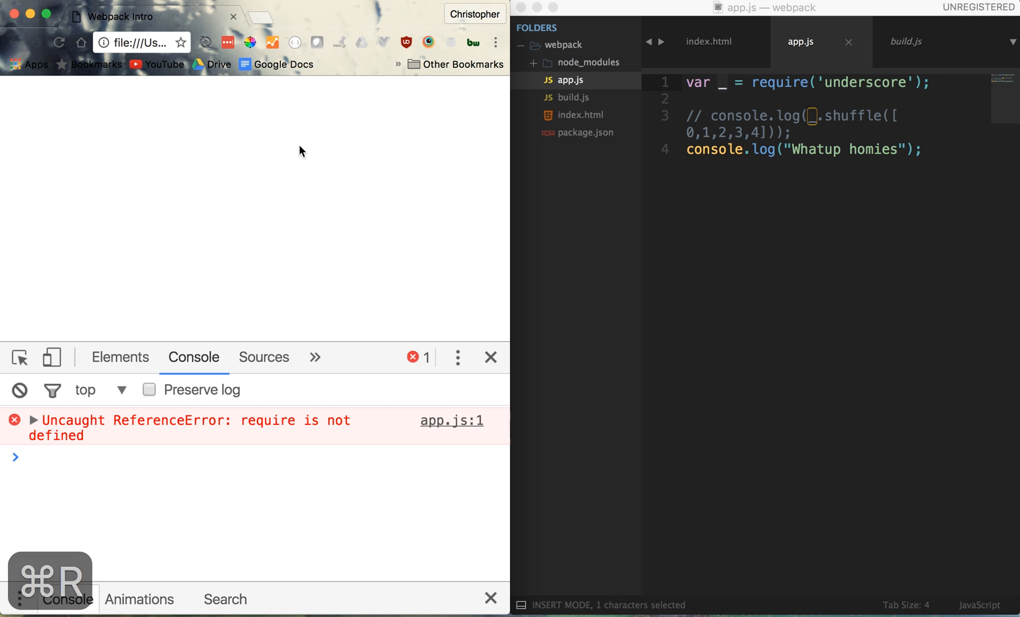
{"action": "mouse_move", "coordinate": [273, 432]}
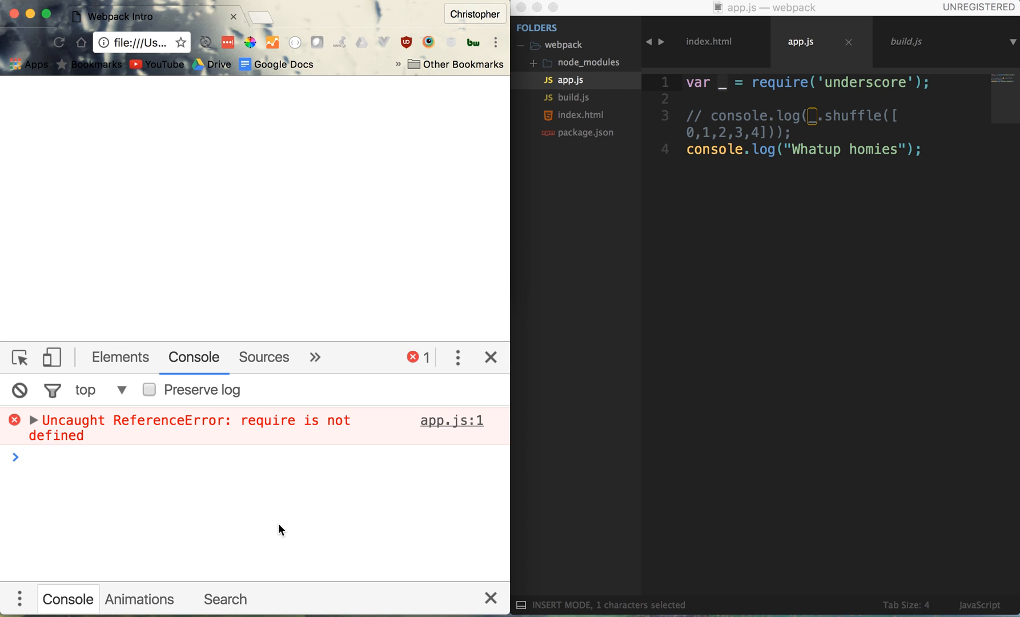
{"action": "mouse_move", "coordinate": [254, 448]}
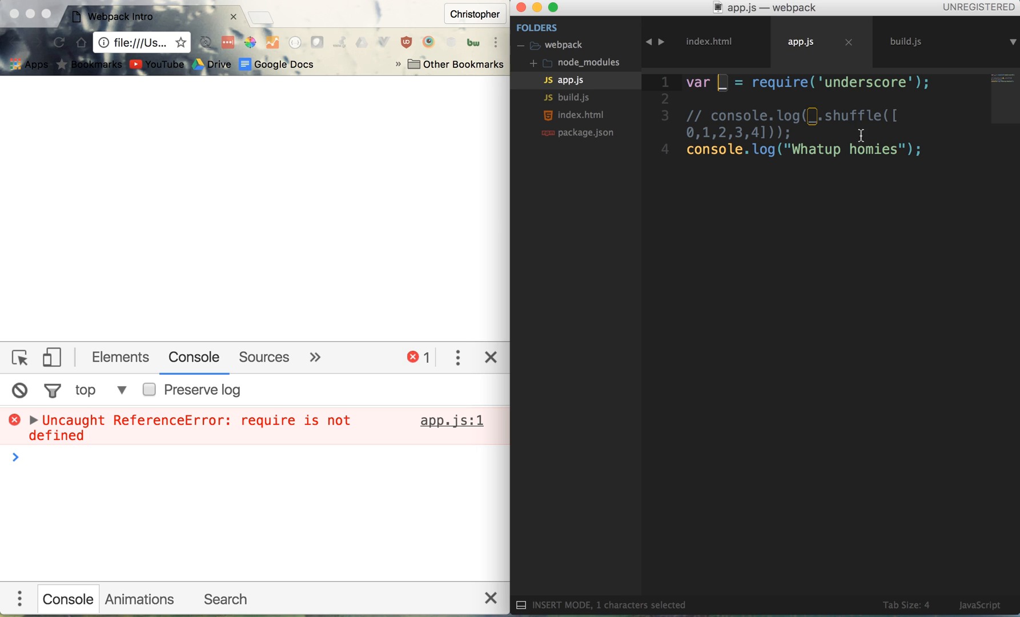
Step: Point the index.html script tag at build.js instead of app.js, then return to app.js
{"action": "left_click", "coordinate": [579, 115]}
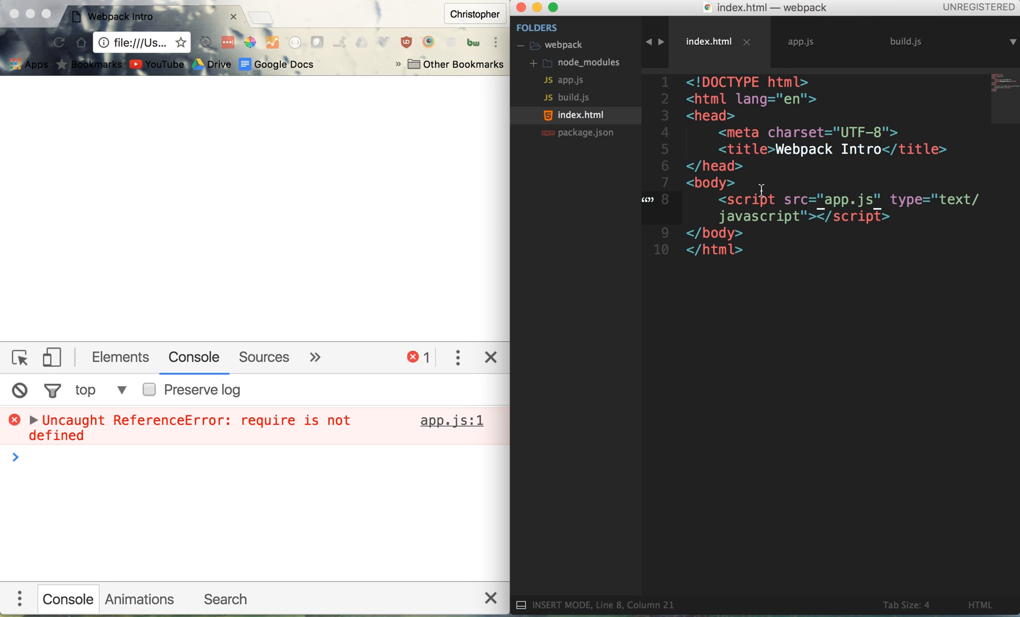
{"action": "mouse_move", "coordinate": [904, 68]}
{"action": "type", "text": "build"}
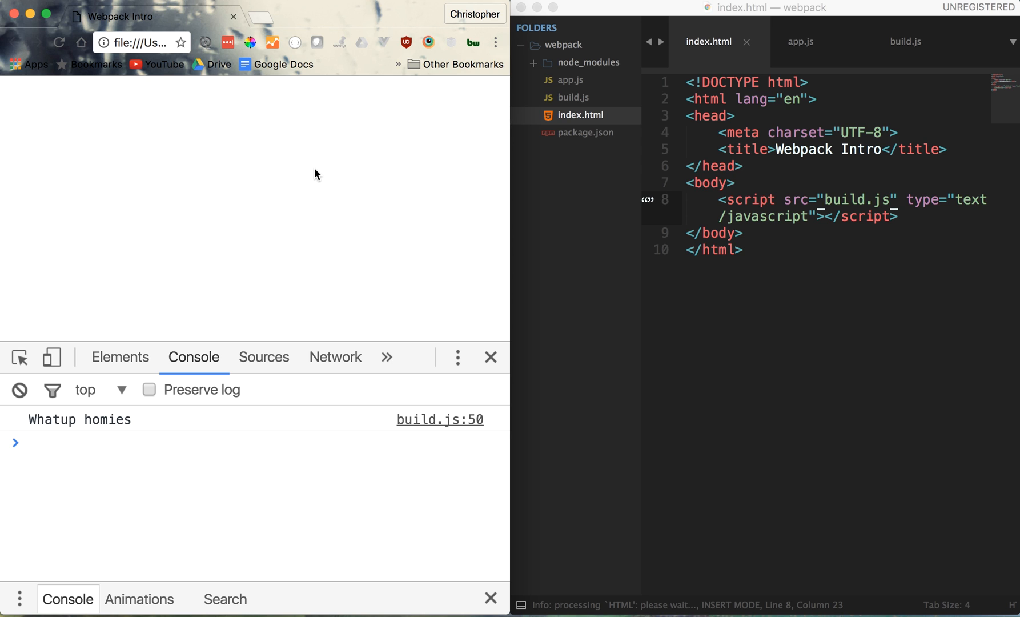
{"action": "mouse_move", "coordinate": [819, 55]}
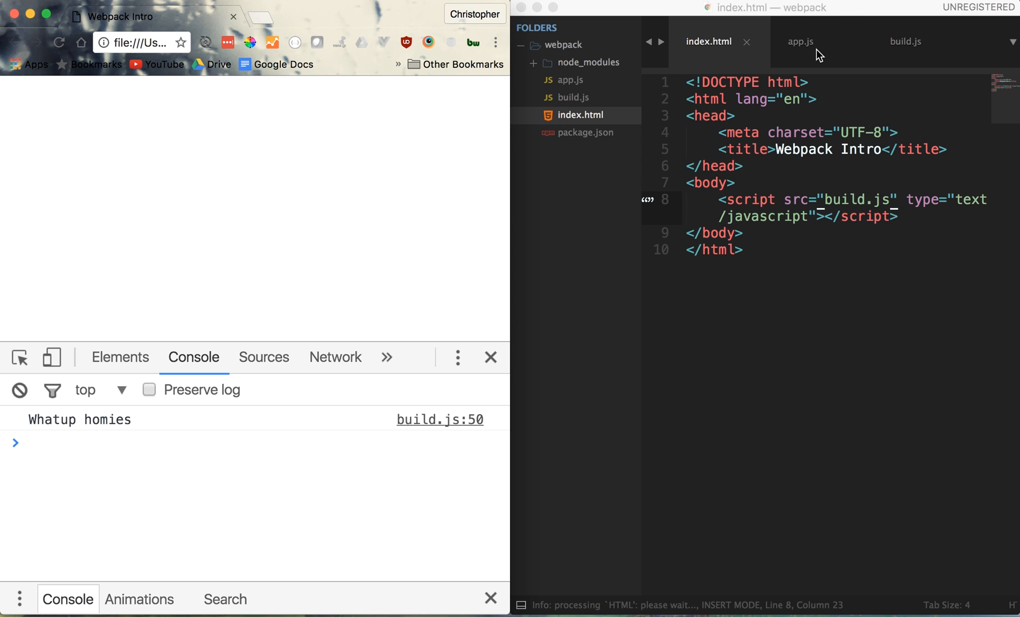
{"action": "left_click", "coordinate": [800, 41]}
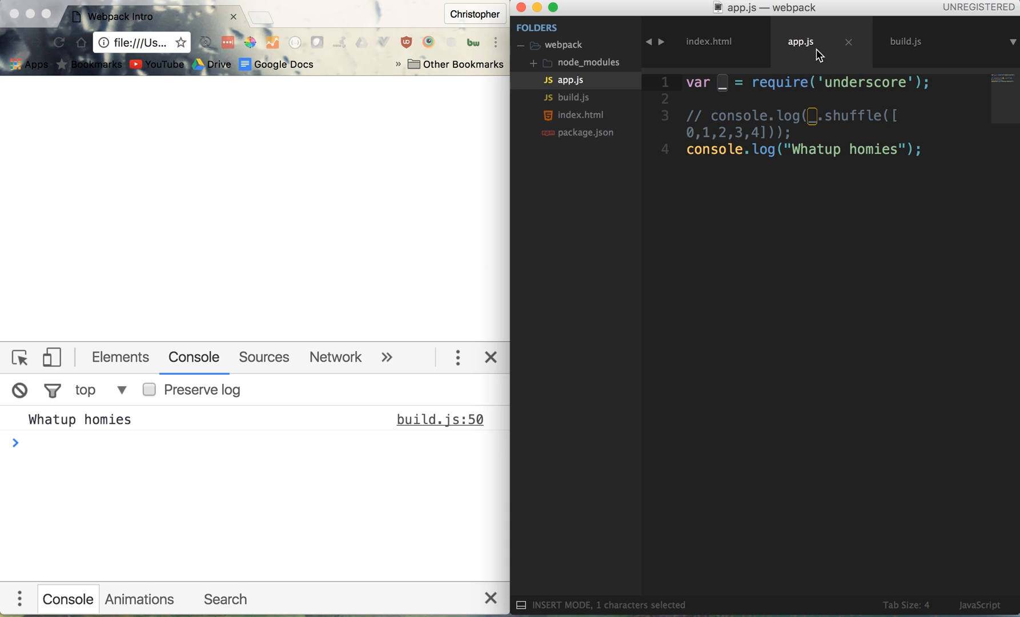
{"action": "mouse_move", "coordinate": [837, 88]}
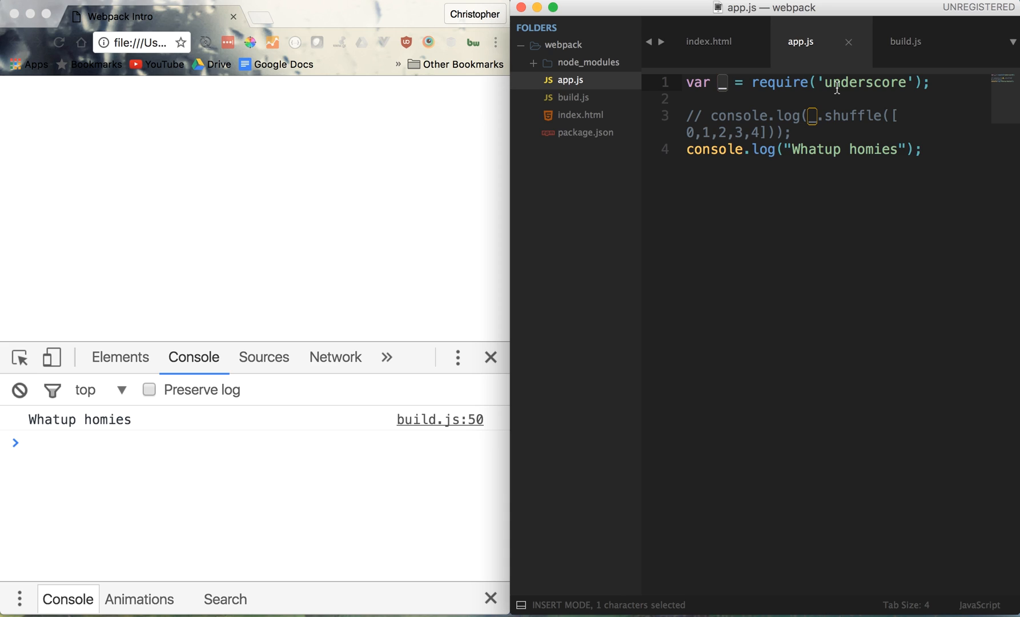
{"action": "mouse_move", "coordinate": [784, 122]}
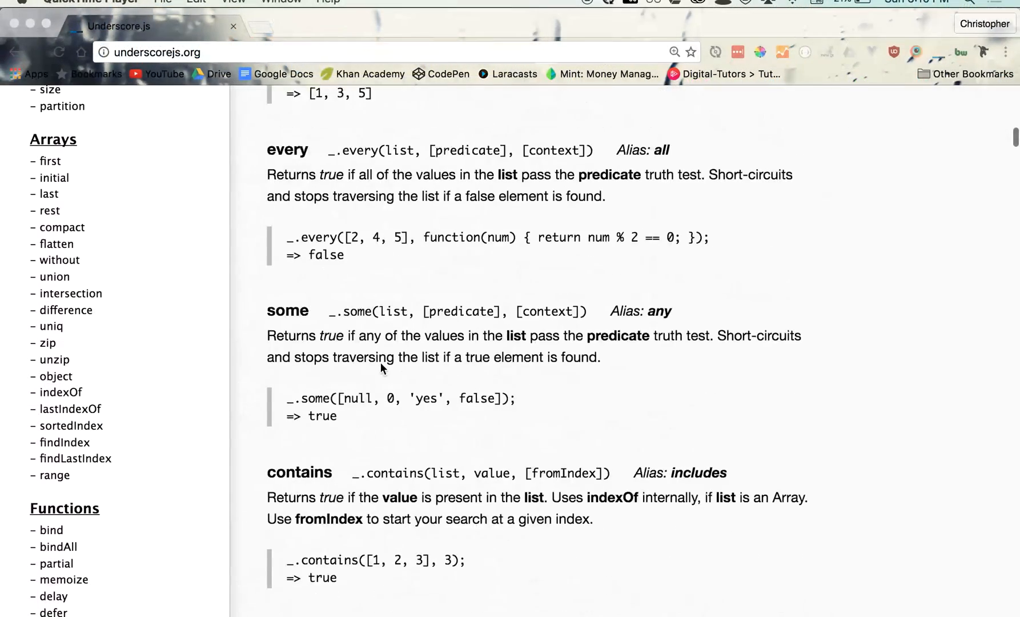
Step: Scroll the Underscore.js docs to the _.shuffle(list) entry
{"action": "scroll", "scroll_direction": "down", "scroll_amount": 3}
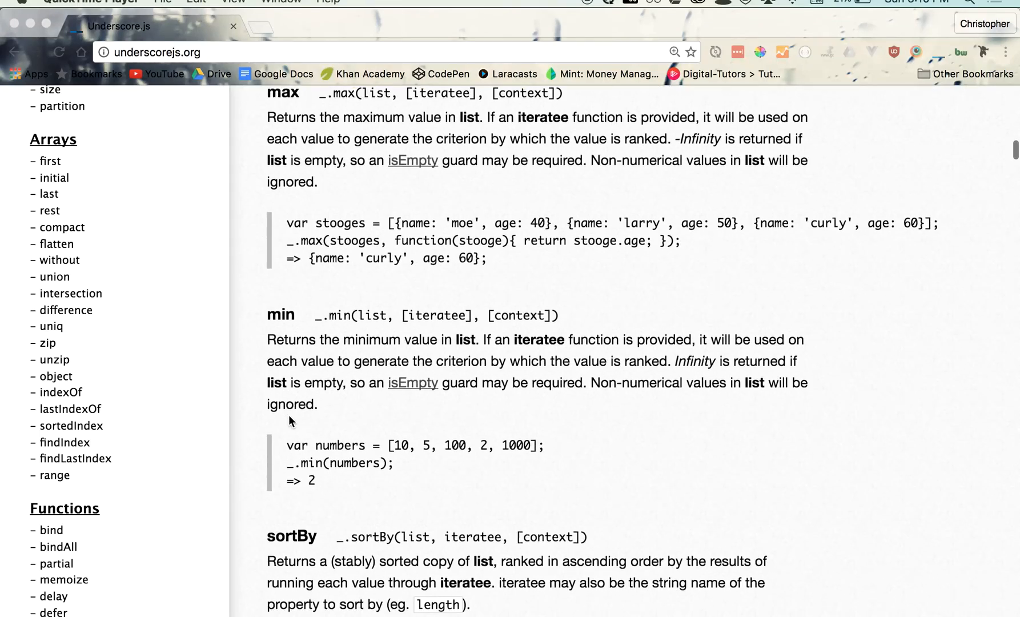
{"action": "scroll", "scroll_direction": "down", "scroll_amount": 3}
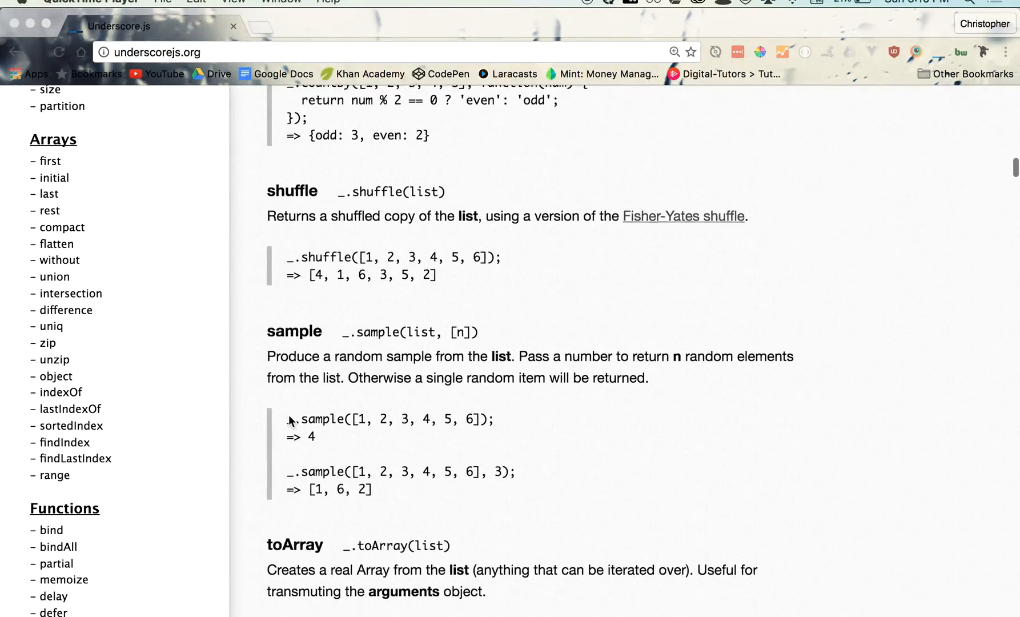
{"action": "scroll", "scroll_direction": "up", "scroll_amount": 3}
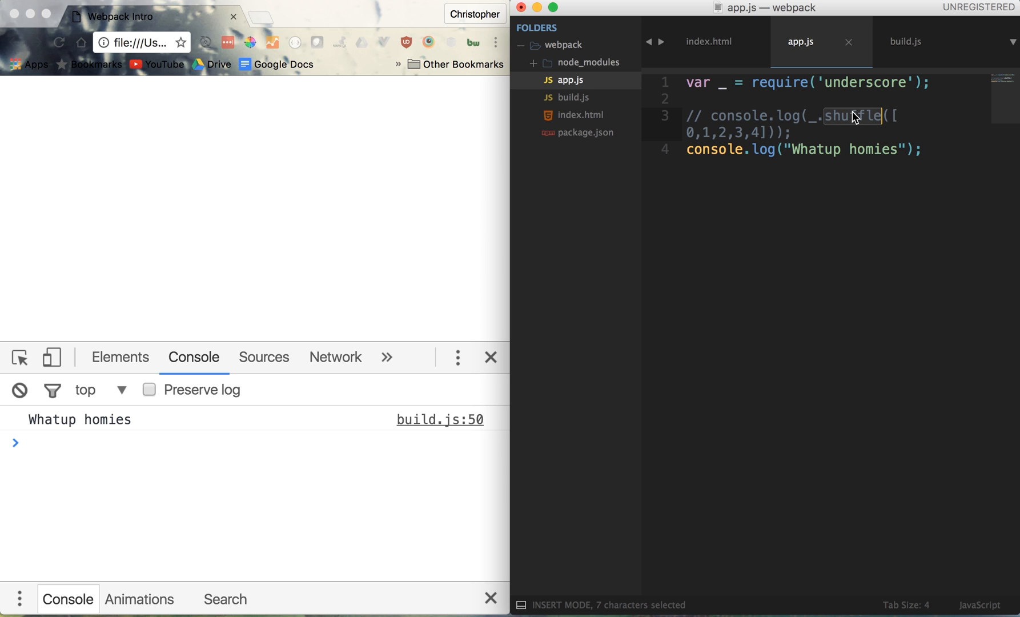
Step: Save the emptied app.js so webpack's watch mode rebuilds build.js
{"action": "key", "text": "cmd+s"}
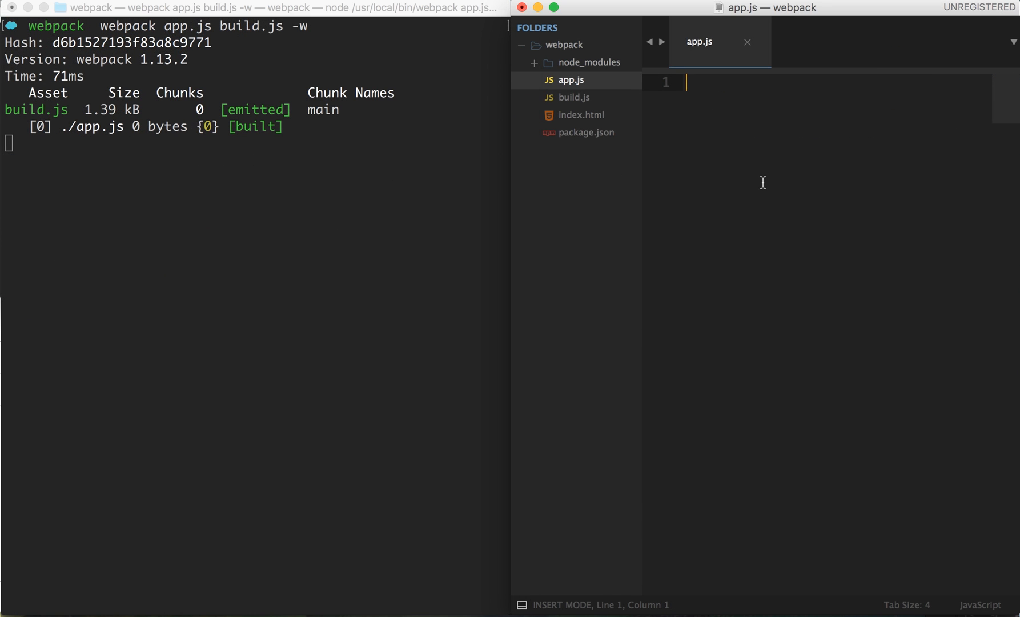
Step: Write a console.log("whatupppppppp") line in app.js
{"action": "type", "text": "consol"}
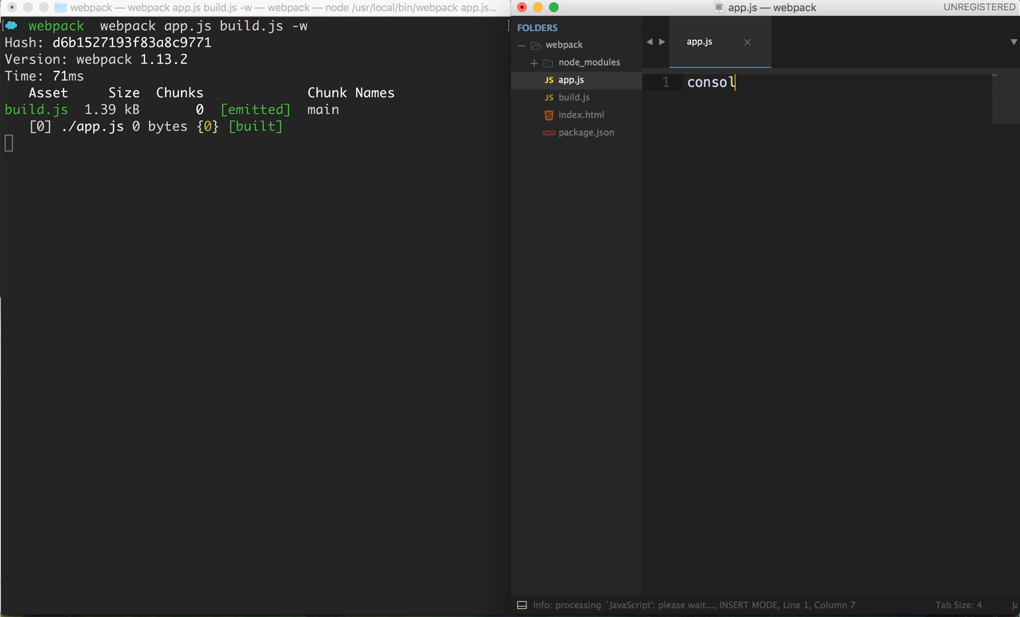
{"action": "type", "text": "e.log(\"what\")"}
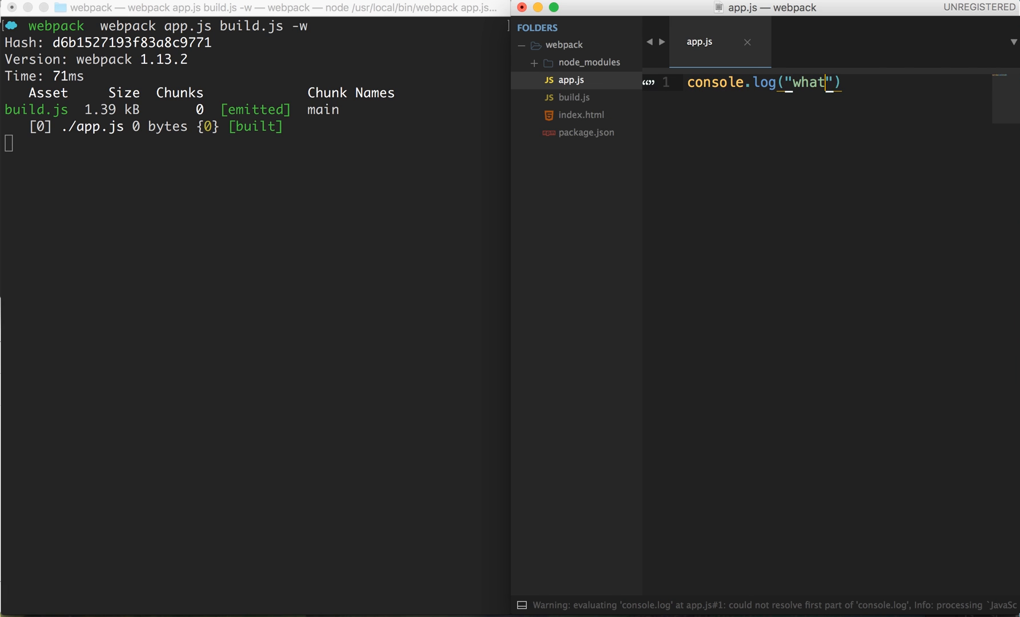
{"action": "type", "text": "upppppppp"}
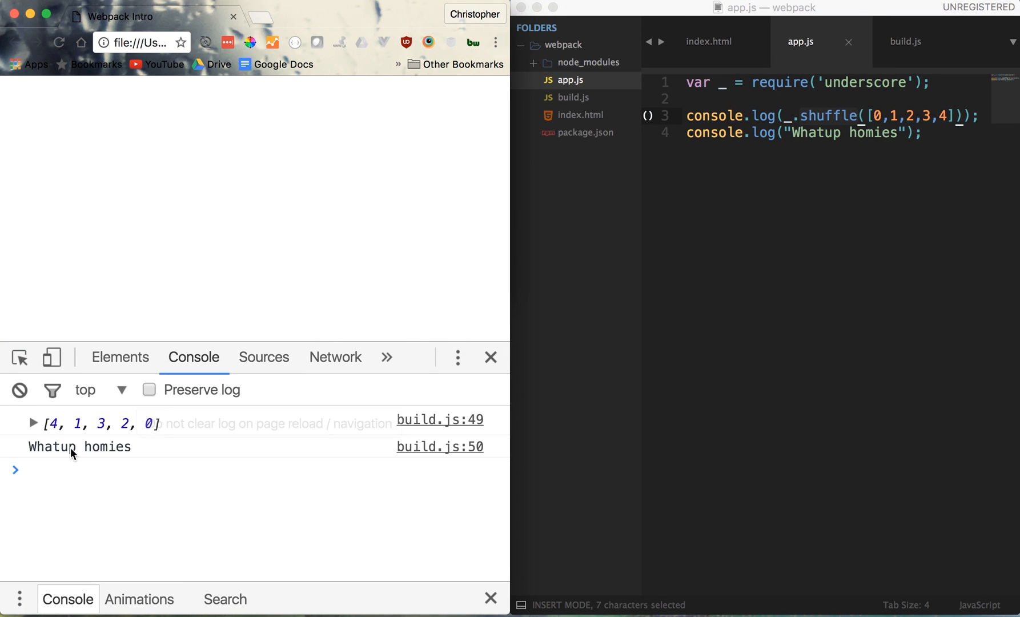
Step: Reload Chrome twice to see a differently shuffled array logged each time
{"action": "key", "text": "cmd+r"}
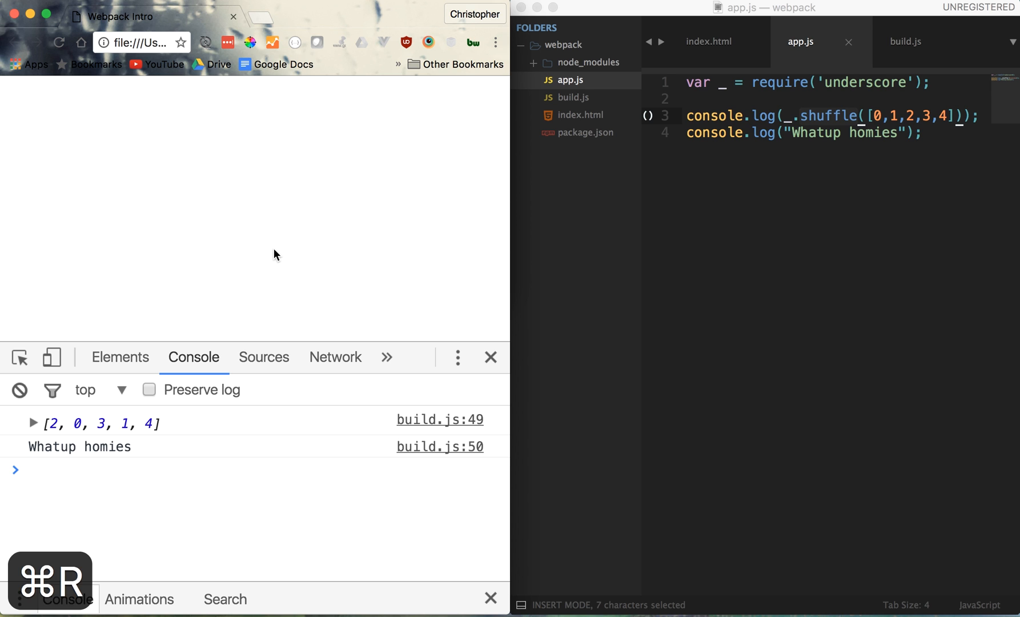
{"action": "key", "text": "cmd+r"}
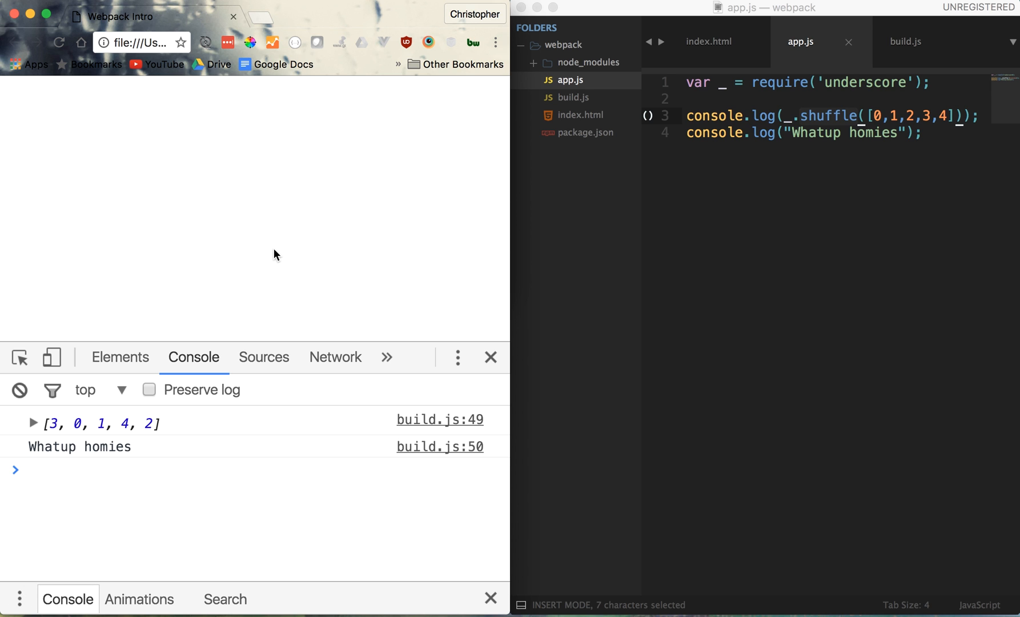